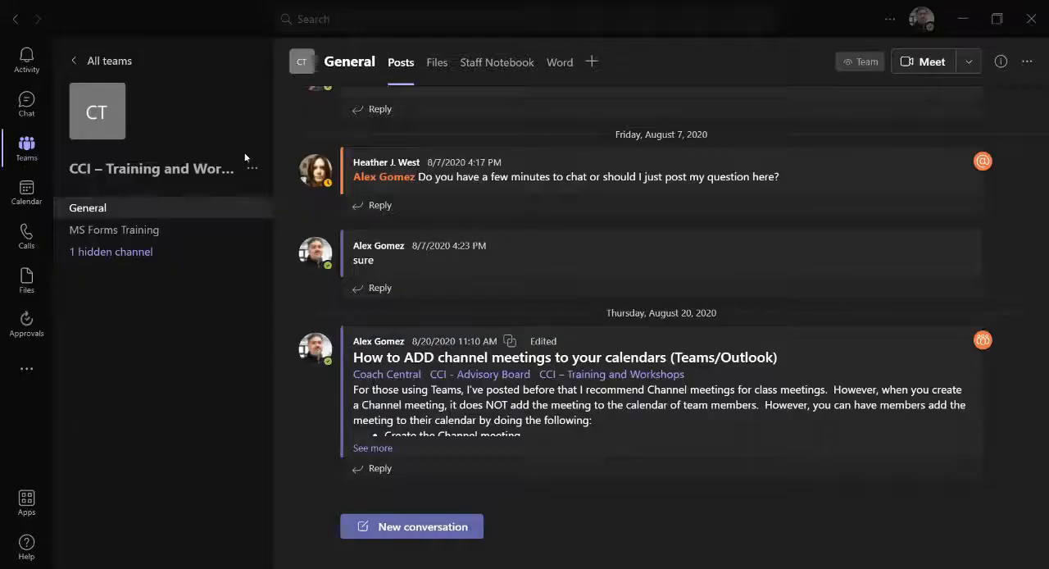
Add an 'Office Hours' channel to the team, shown automatically for everyone.
{"action": "left_click", "coordinate": [253, 168]}
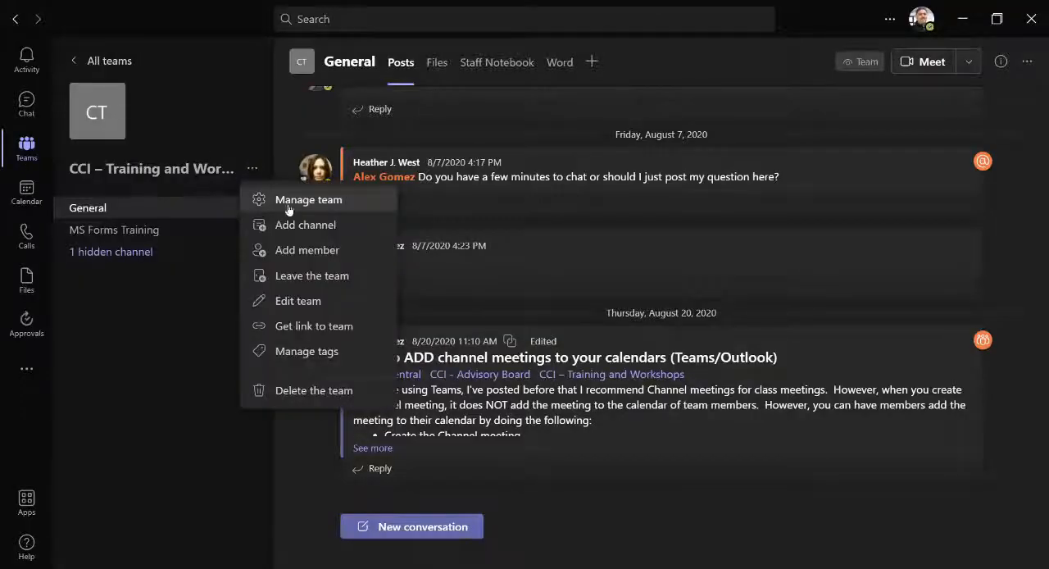
{"action": "left_click", "coordinate": [304, 224]}
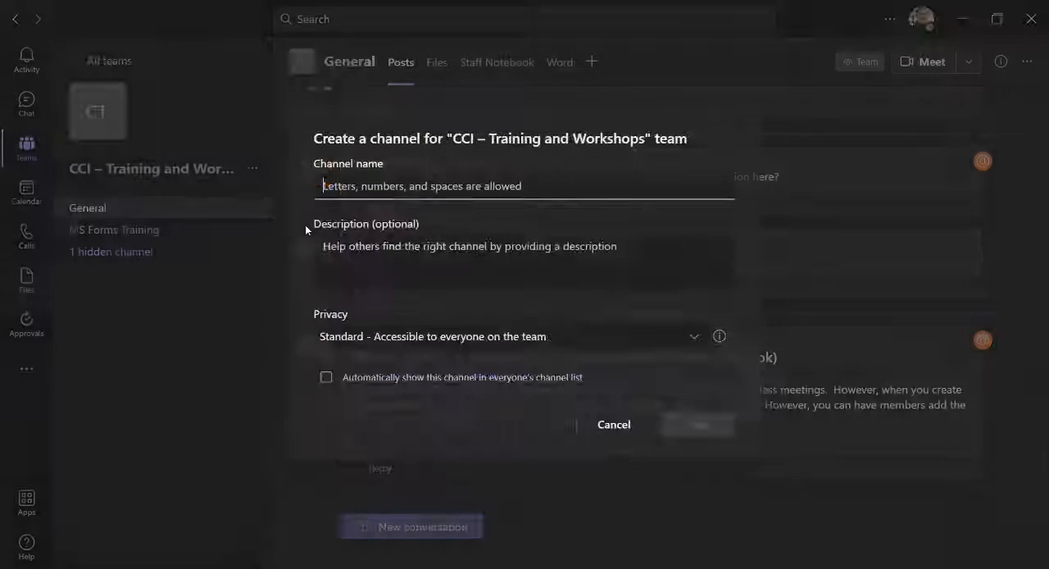
{"action": "type", "text": "Office Hours"}
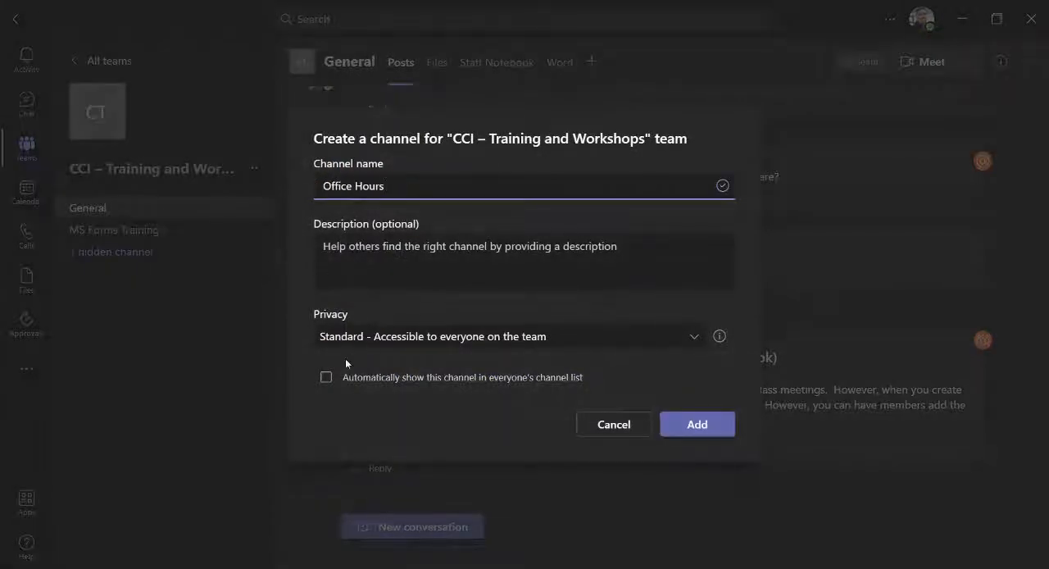
{"action": "left_click", "coordinate": [325, 377]}
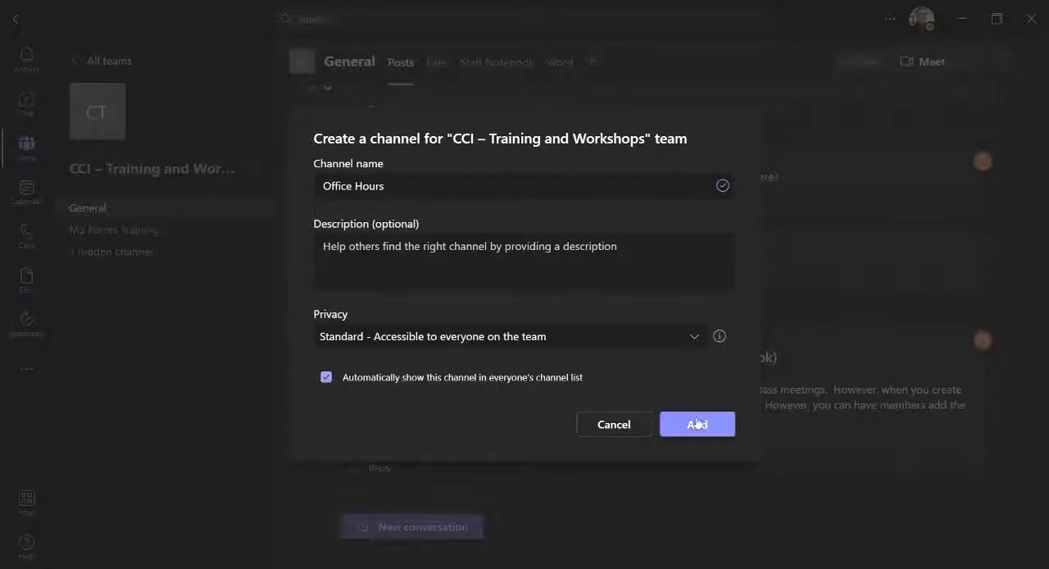
{"action": "left_click", "coordinate": [696, 424]}
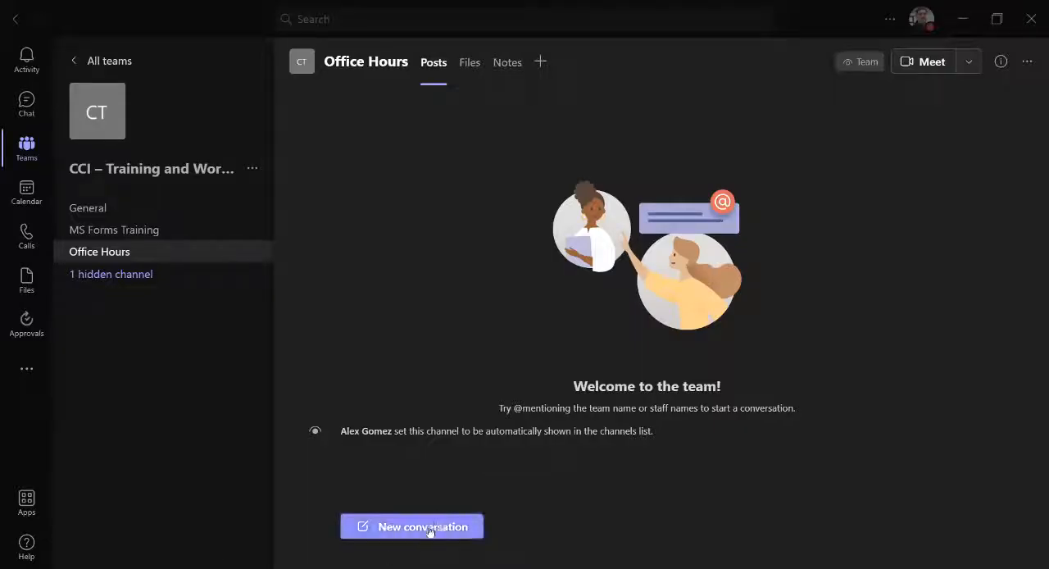
Draft an announcement with a megaphone illustration banner, replies limited to you and moderators.
{"action": "left_click", "coordinate": [411, 526]}
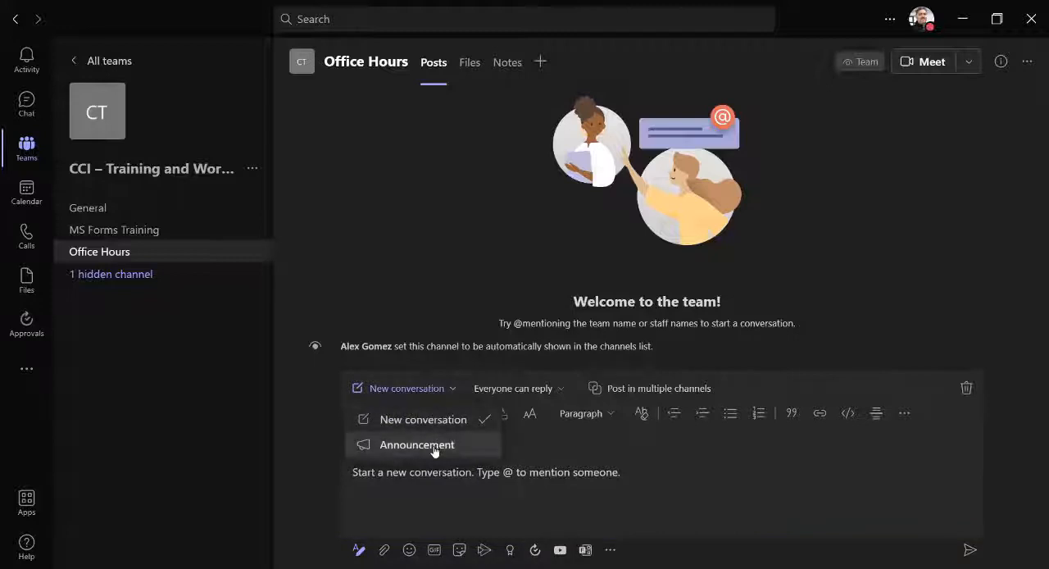
{"action": "left_click", "coordinate": [418, 444]}
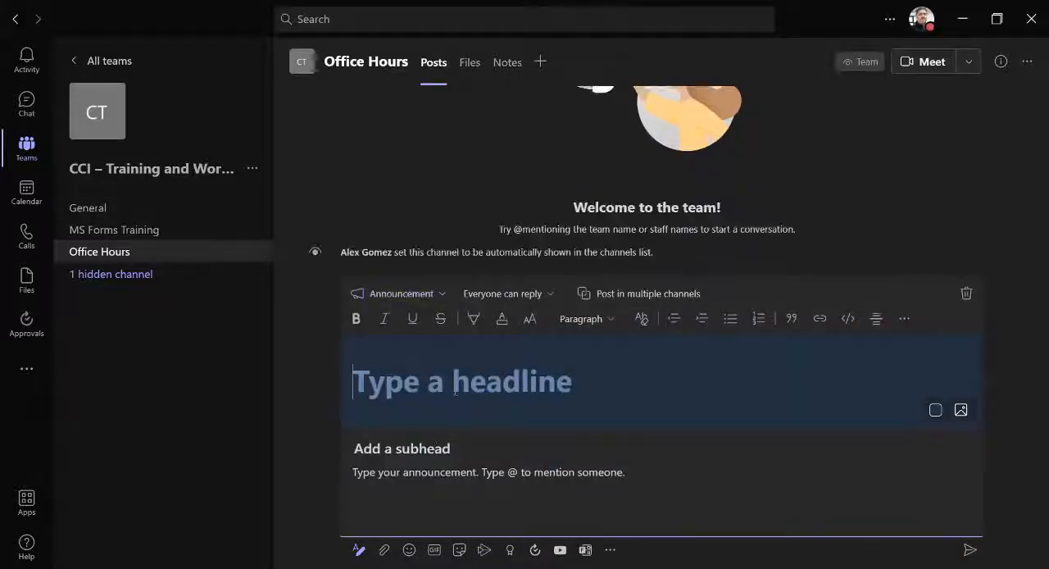
{"action": "left_click", "coordinate": [960, 409]}
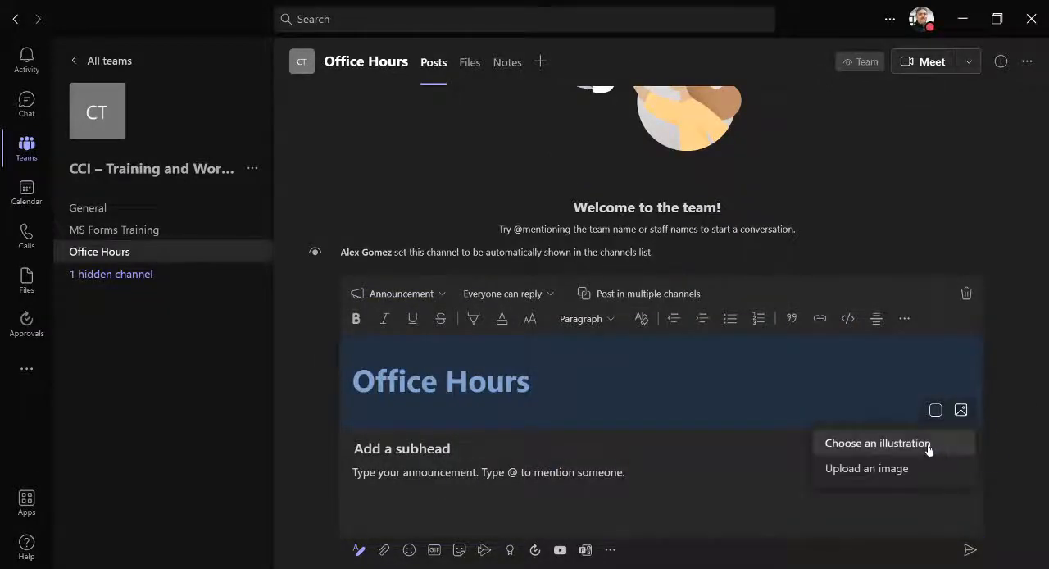
{"action": "left_click", "coordinate": [877, 442]}
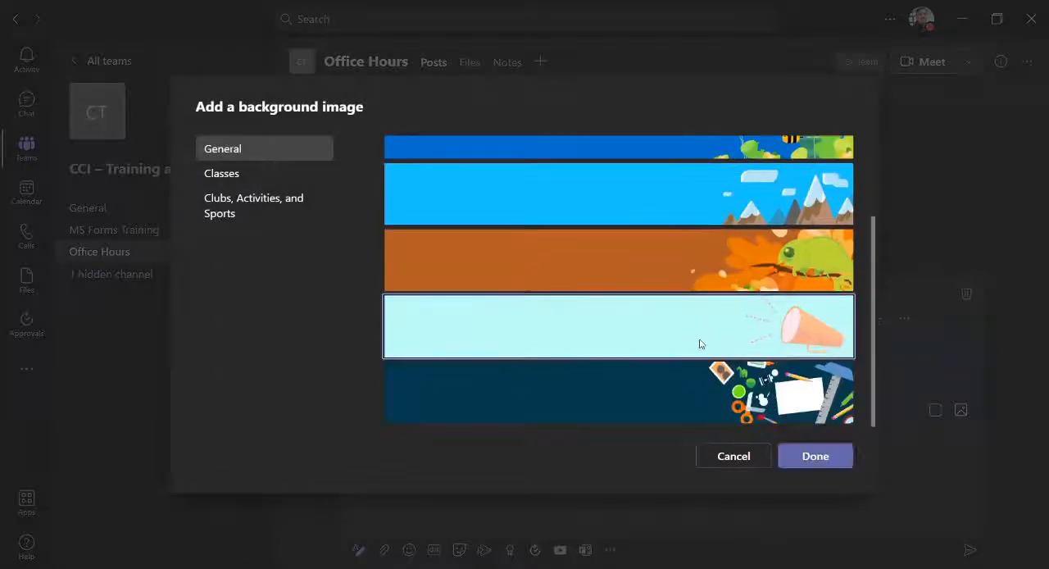
{"action": "left_click", "coordinate": [815, 455]}
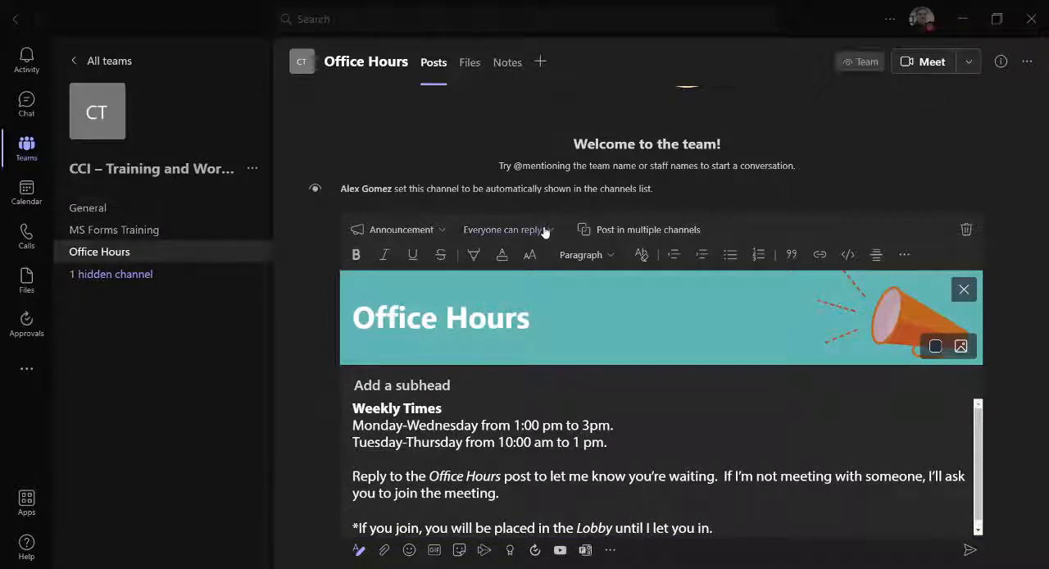
{"action": "left_click", "coordinate": [504, 229]}
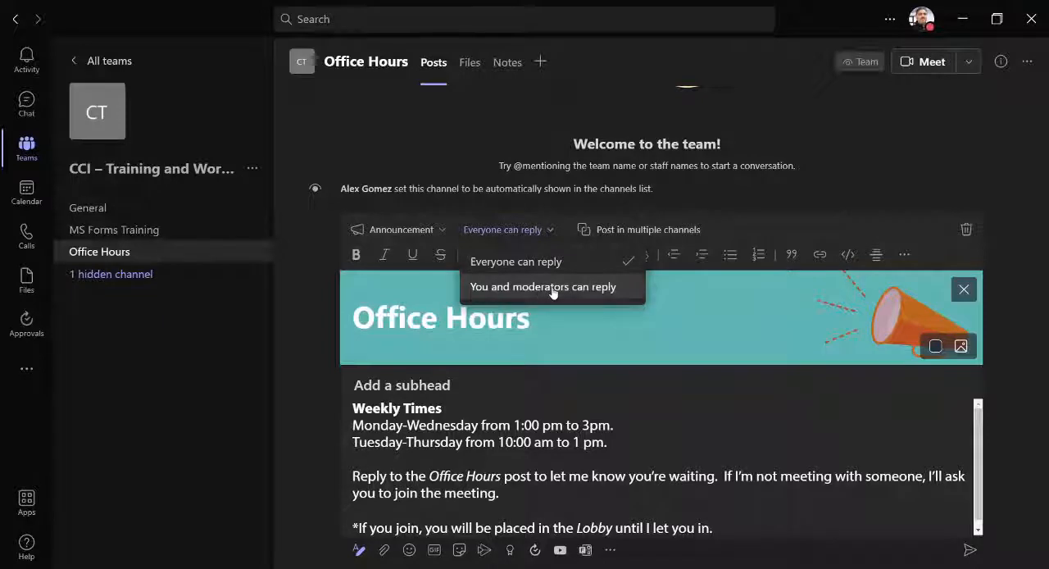
{"action": "left_click", "coordinate": [543, 286]}
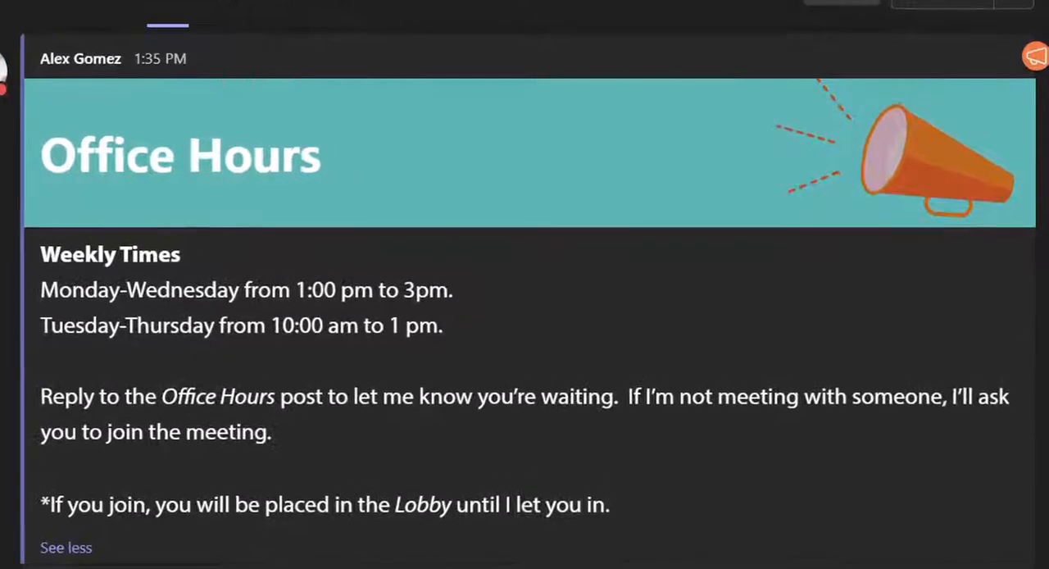
Scroll down through the posted Office Hours announcement.
{"action": "scroll", "scroll_direction": "down", "scroll_amount": 3}
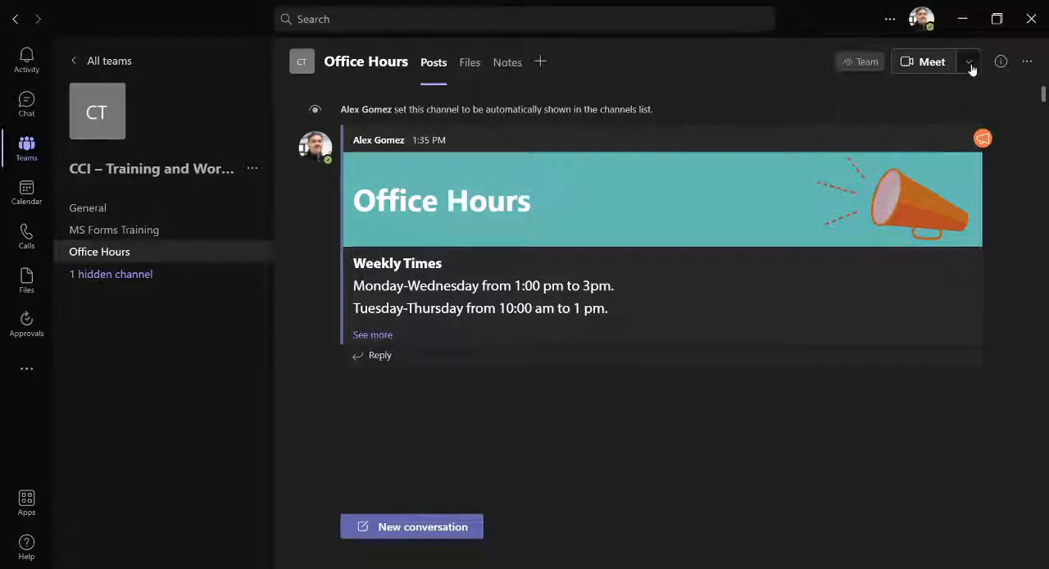
Start scheduling a channel meeting titled 'Office Hours'.
{"action": "left_click", "coordinate": [967, 61]}
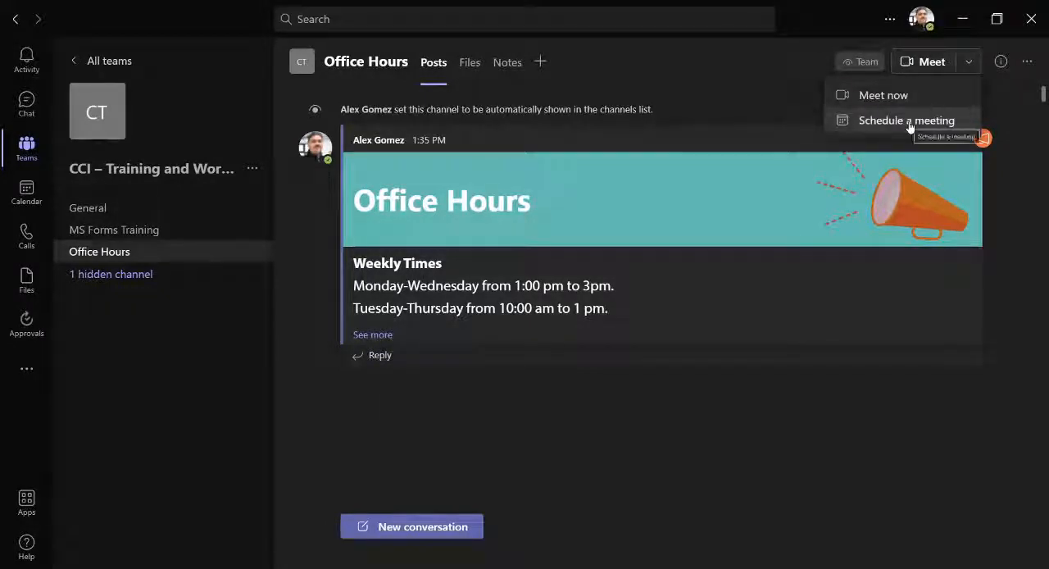
{"action": "left_click", "coordinate": [908, 120]}
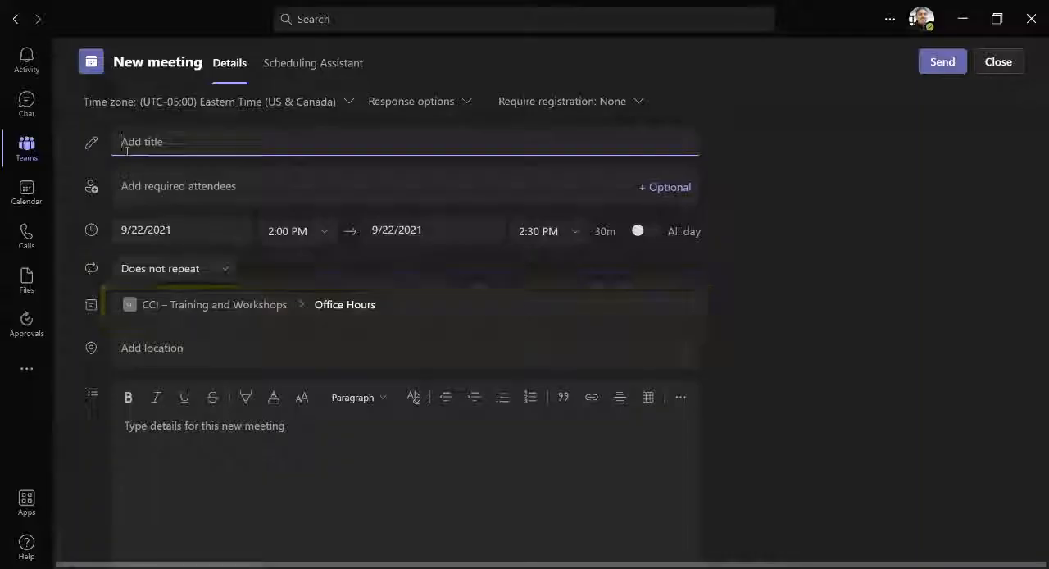
{"action": "type", "text": "Office Ho"}
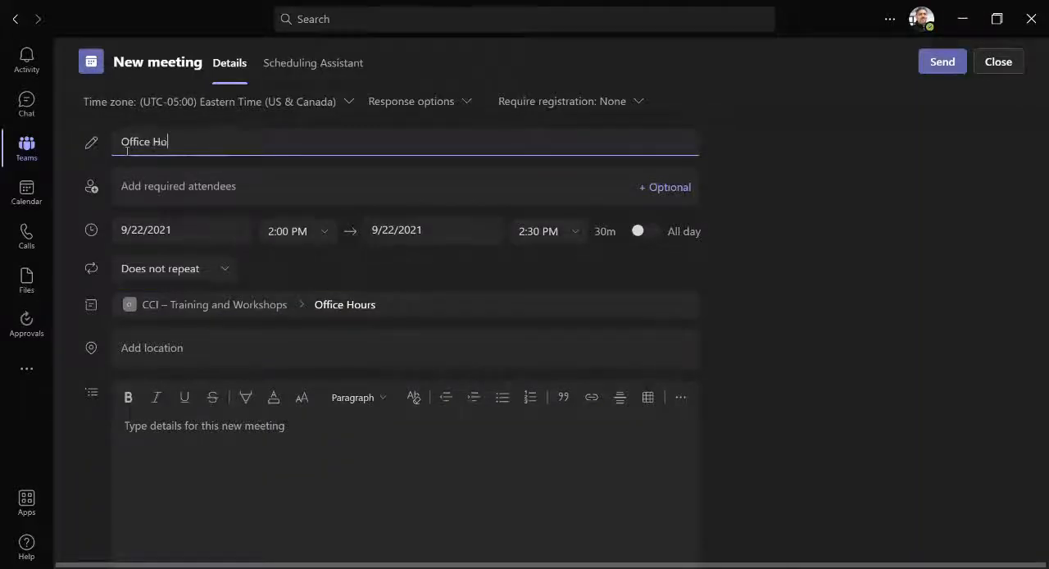
{"action": "type", "text": "urs"}
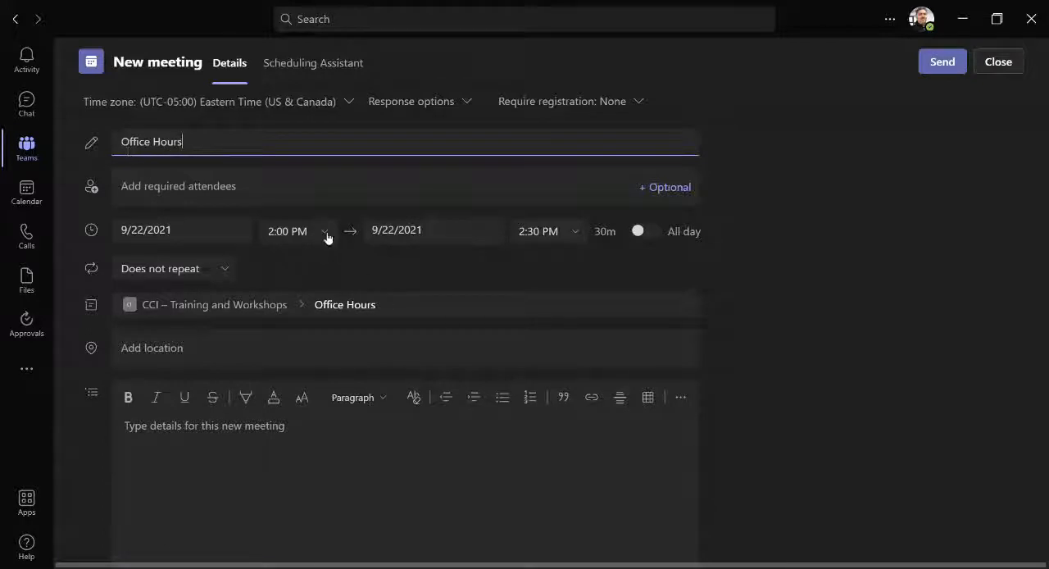
Set the meeting to run 11:00 AM to 3:00 PM, choosing a custom repeat.
{"action": "left_click", "coordinate": [325, 230]}
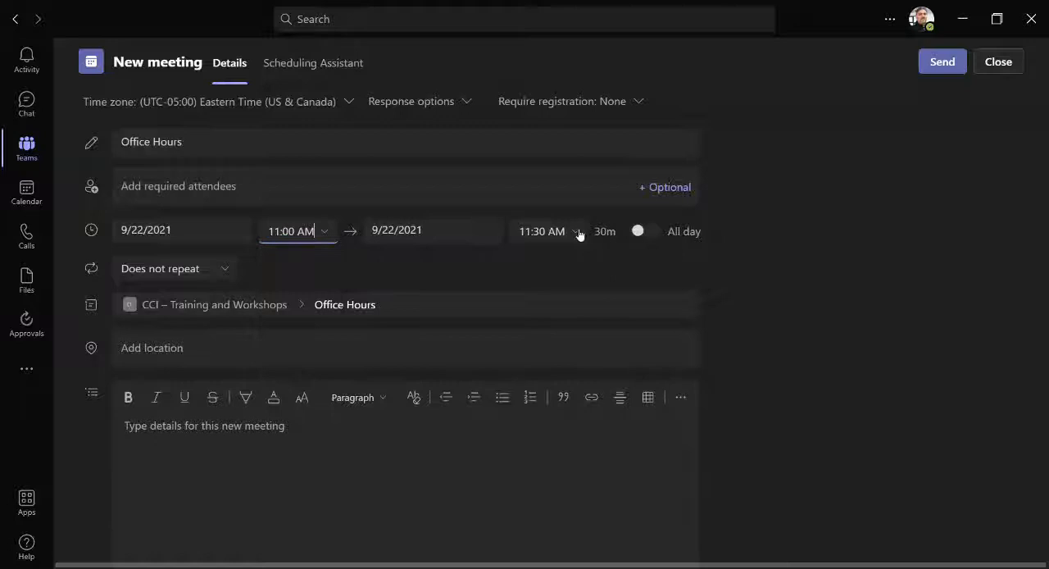
{"action": "left_click", "coordinate": [541, 231]}
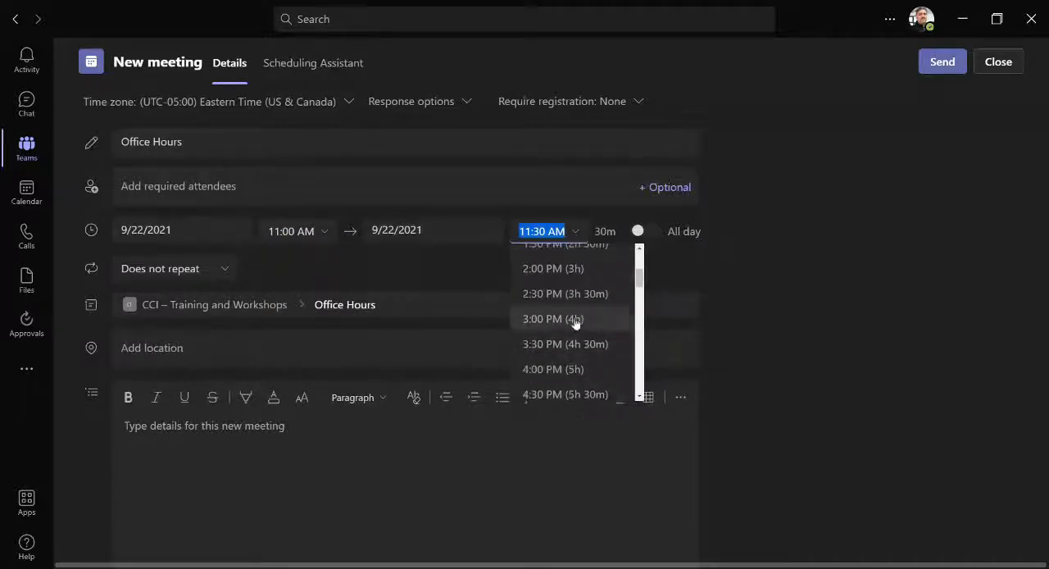
{"action": "left_click", "coordinate": [553, 319]}
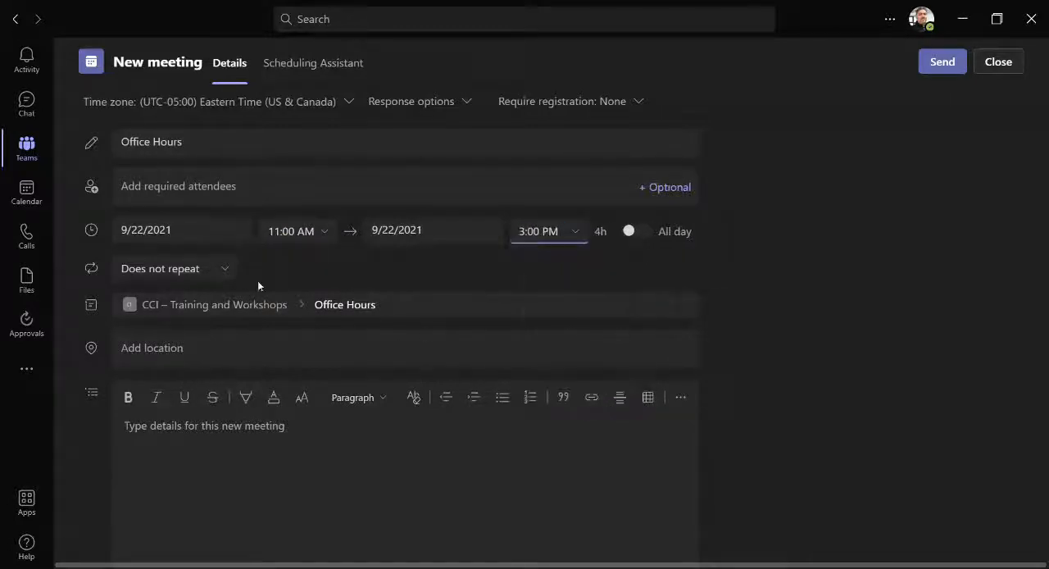
{"action": "left_click", "coordinate": [173, 268]}
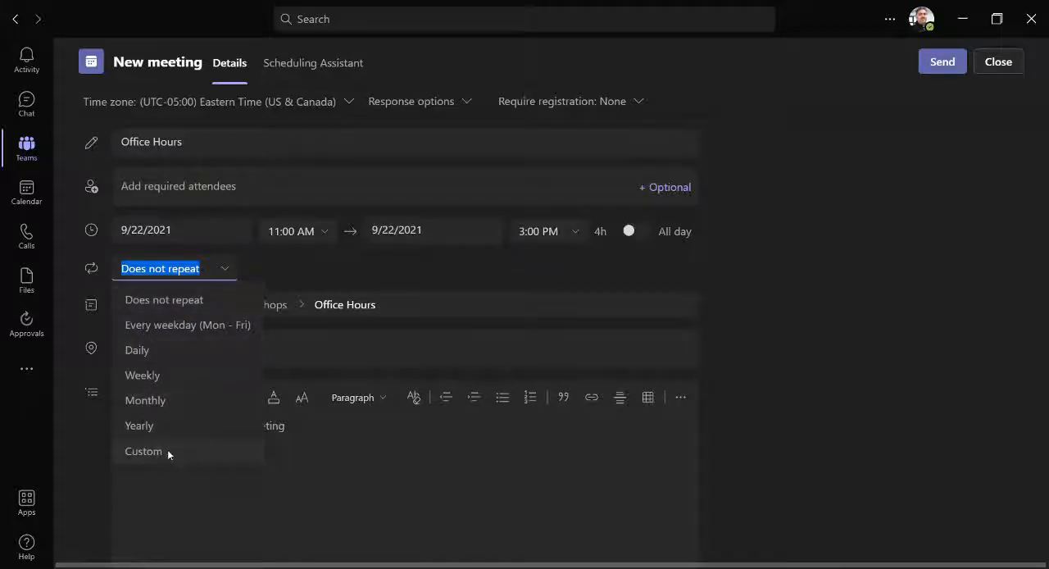
{"action": "left_click", "coordinate": [142, 451]}
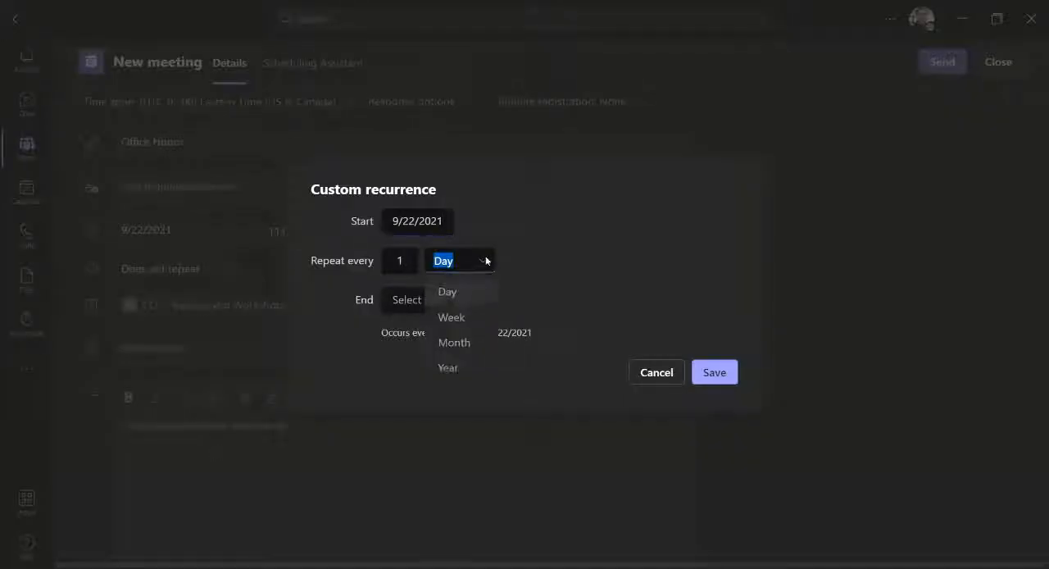
Repeat weekly Monday–Thursday until 12/9/2021 and send the meeting to the channel.
{"action": "left_click", "coordinate": [451, 317]}
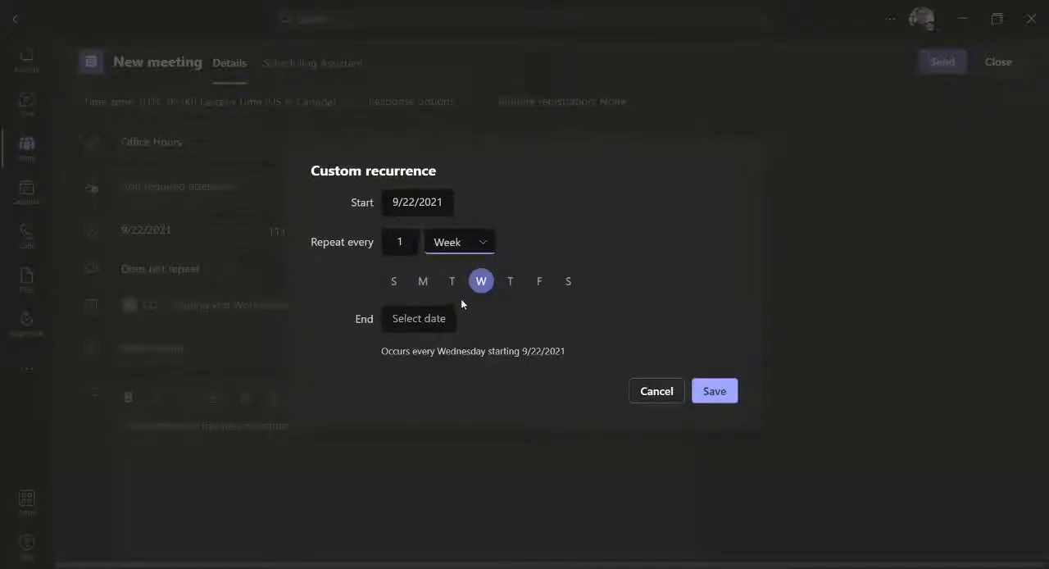
{"action": "left_click", "coordinate": [450, 281]}
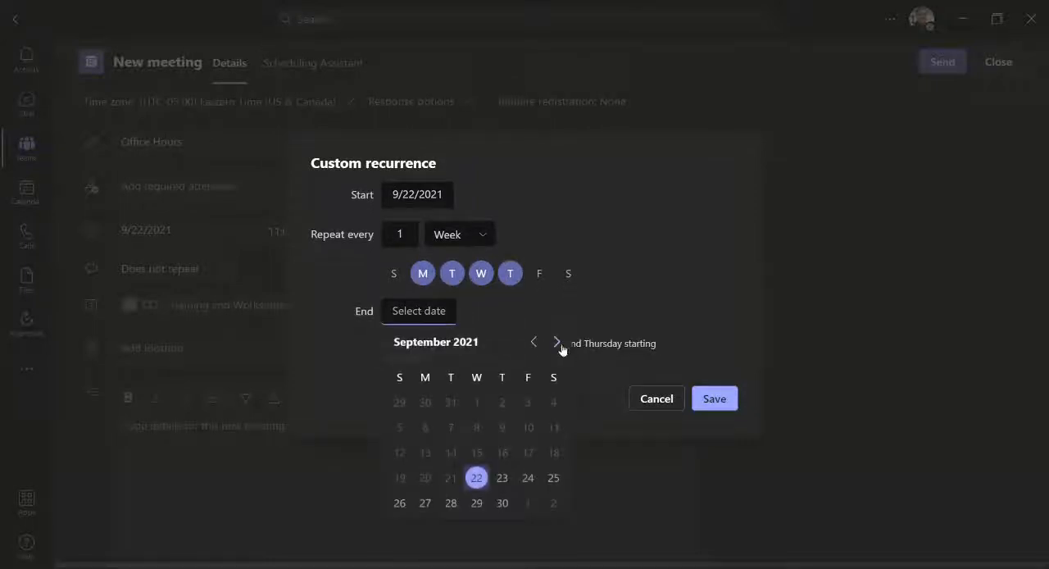
{"action": "left_click", "coordinate": [556, 342]}
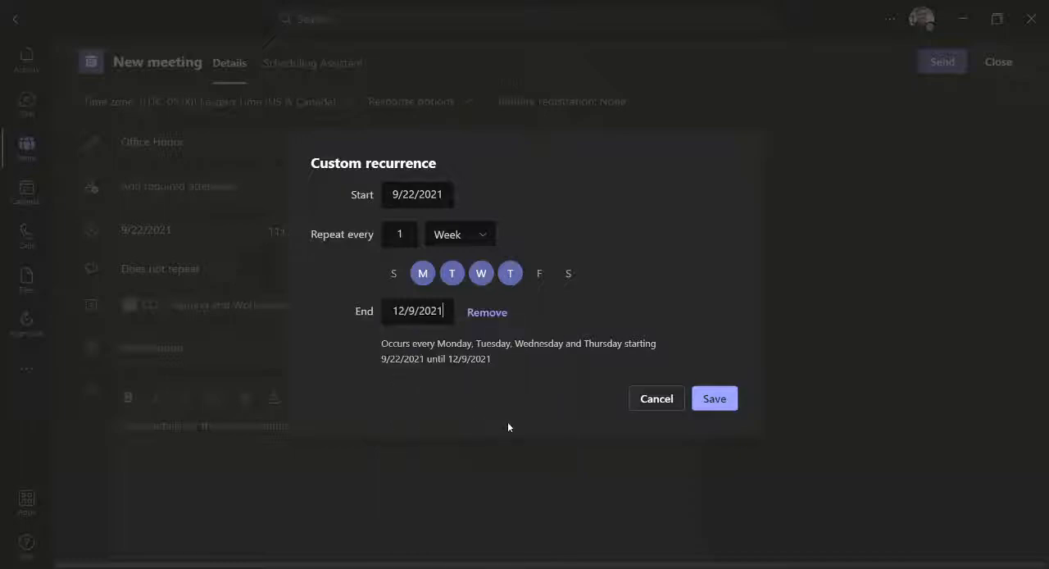
{"action": "left_click", "coordinate": [713, 398]}
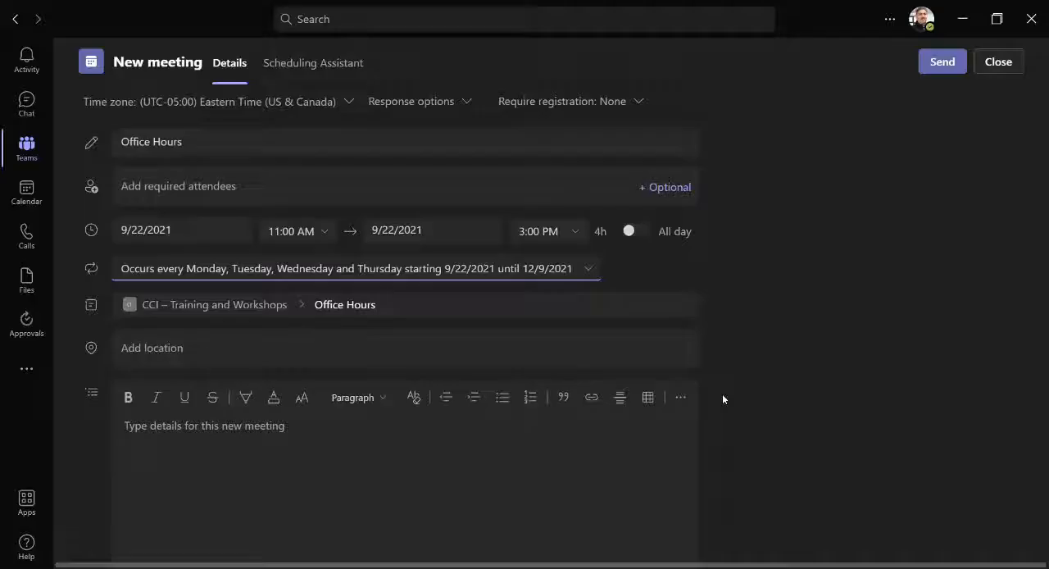
{"action": "mouse_move", "coordinate": [936, 102]}
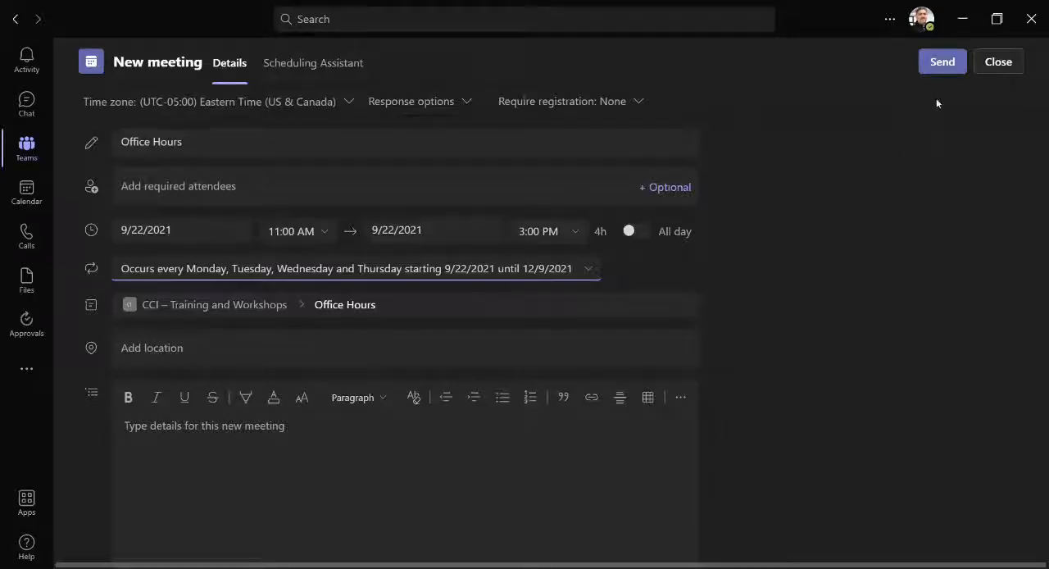
{"action": "left_click", "coordinate": [941, 61]}
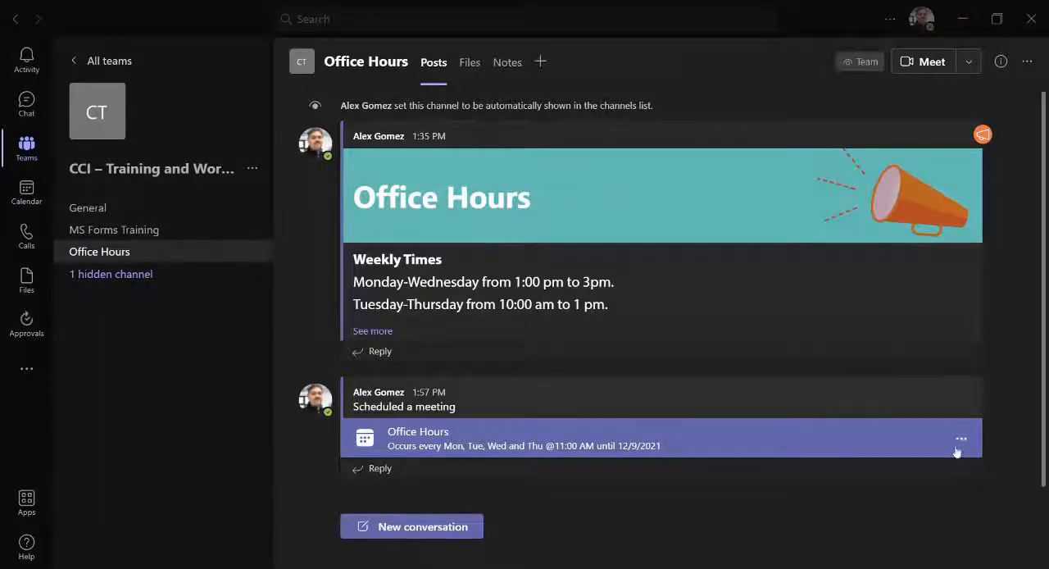
Open the Office Hours meeting details and its meeting options page.
{"action": "left_click", "coordinate": [960, 437]}
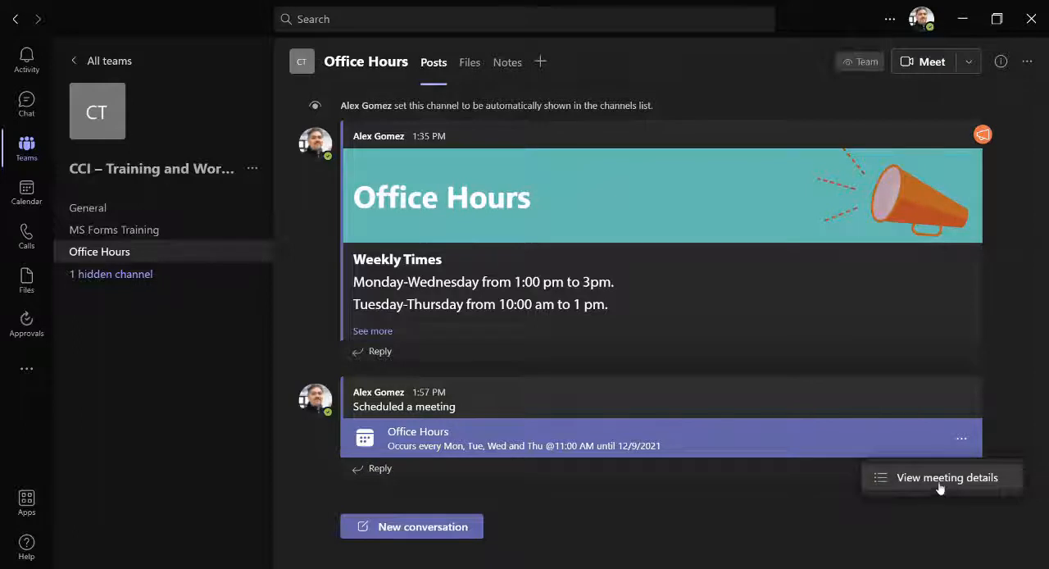
{"action": "left_click", "coordinate": [948, 477]}
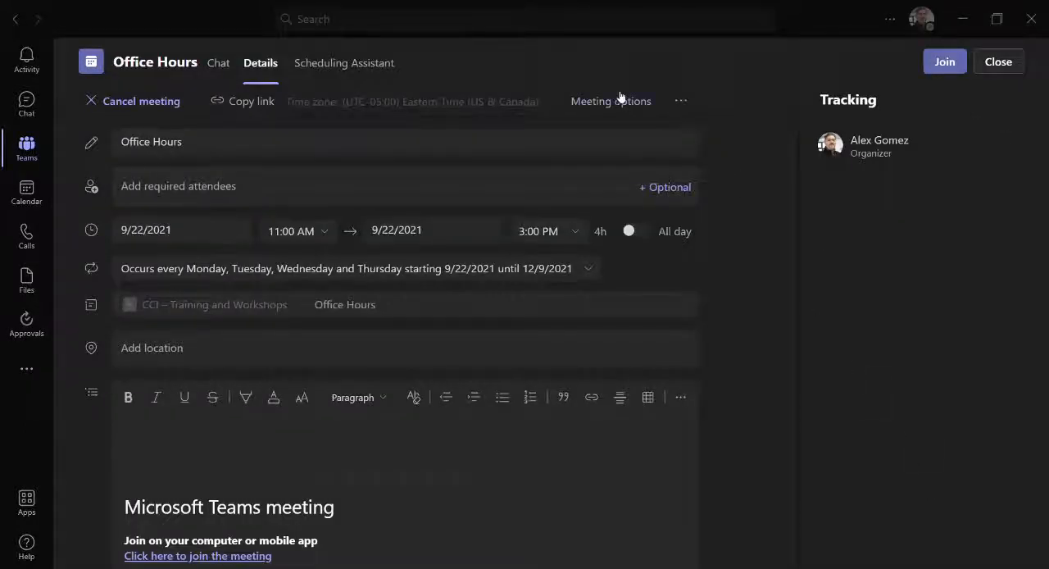
{"action": "left_click", "coordinate": [611, 100]}
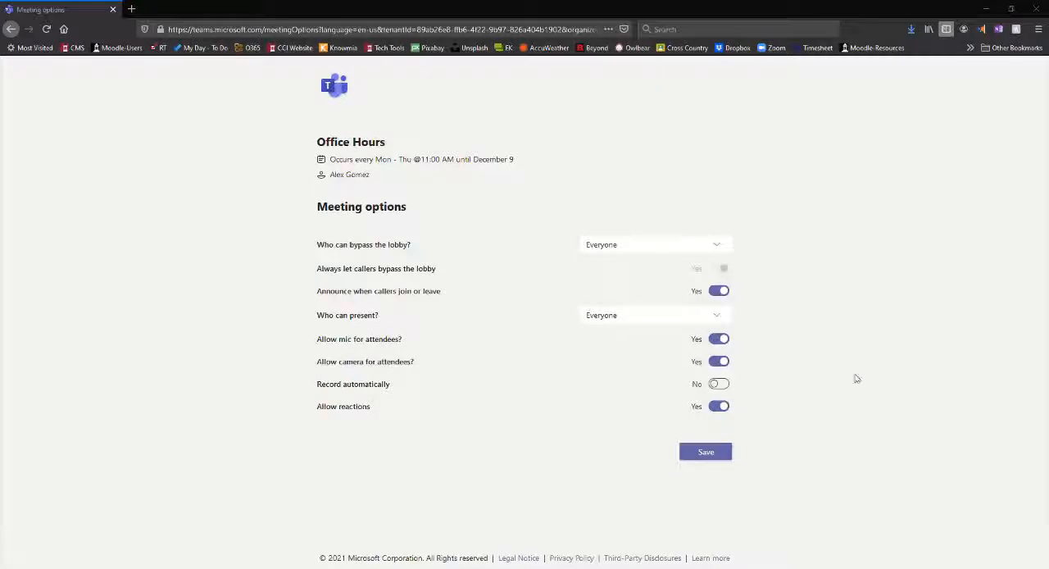
Save the lobby bypass setting as 'Only me'.
{"action": "left_click", "coordinate": [653, 243]}
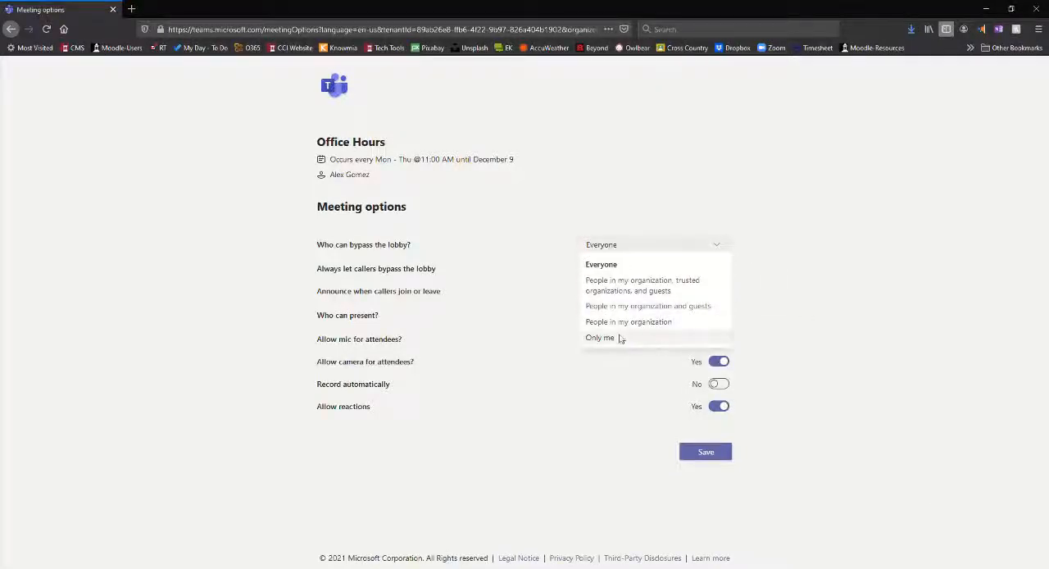
{"action": "left_click", "coordinate": [600, 337]}
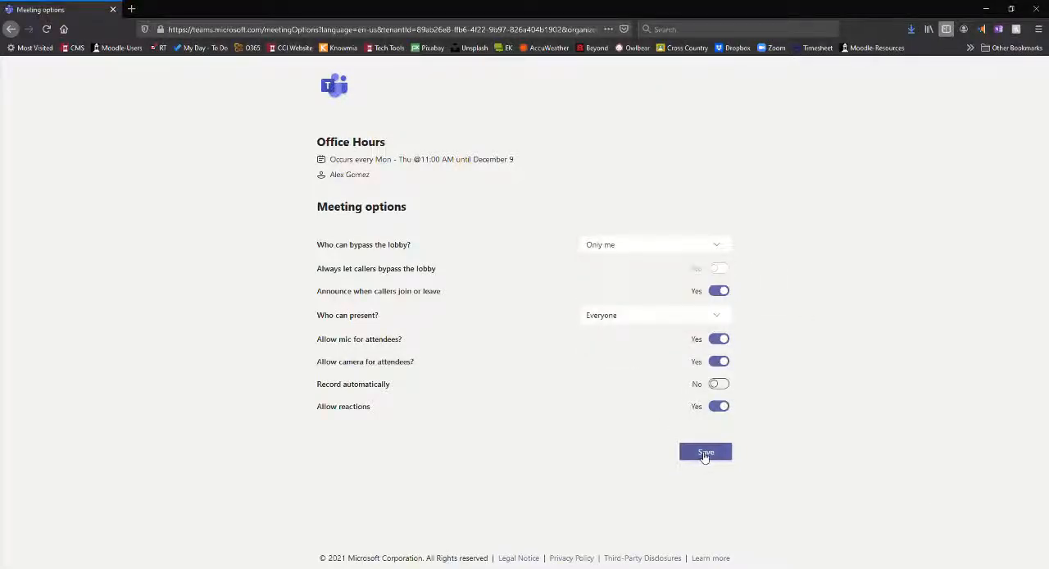
{"action": "left_click", "coordinate": [705, 452]}
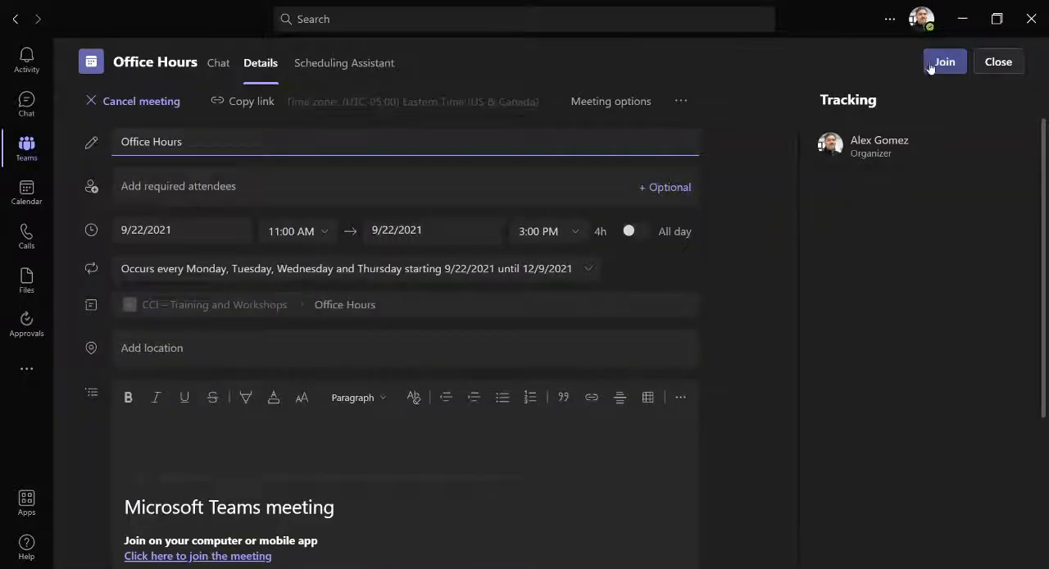
Join the Office Hours meeting with computer audio.
{"action": "left_click", "coordinate": [944, 62]}
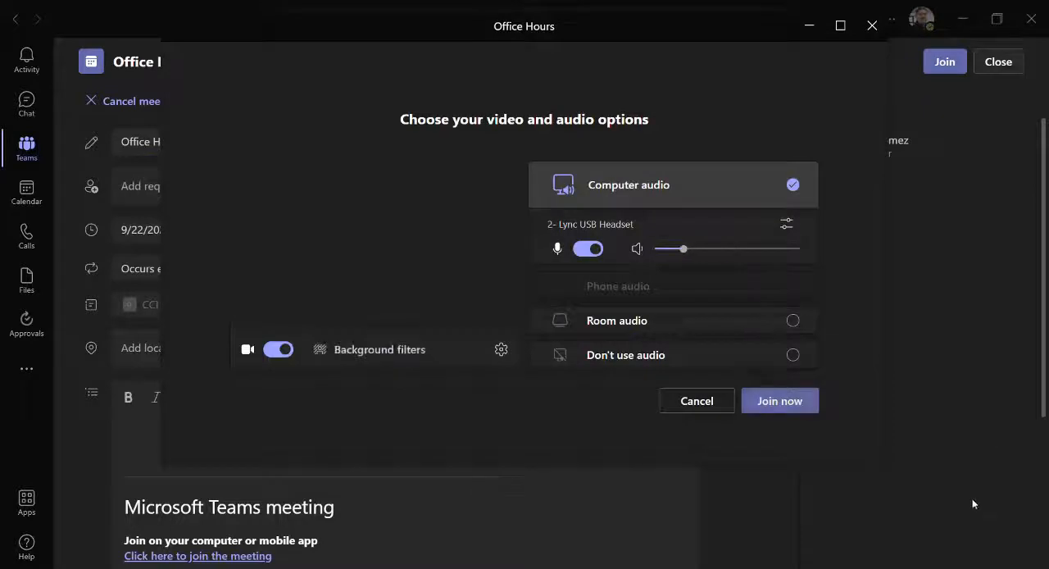
{"action": "left_click", "coordinate": [278, 349]}
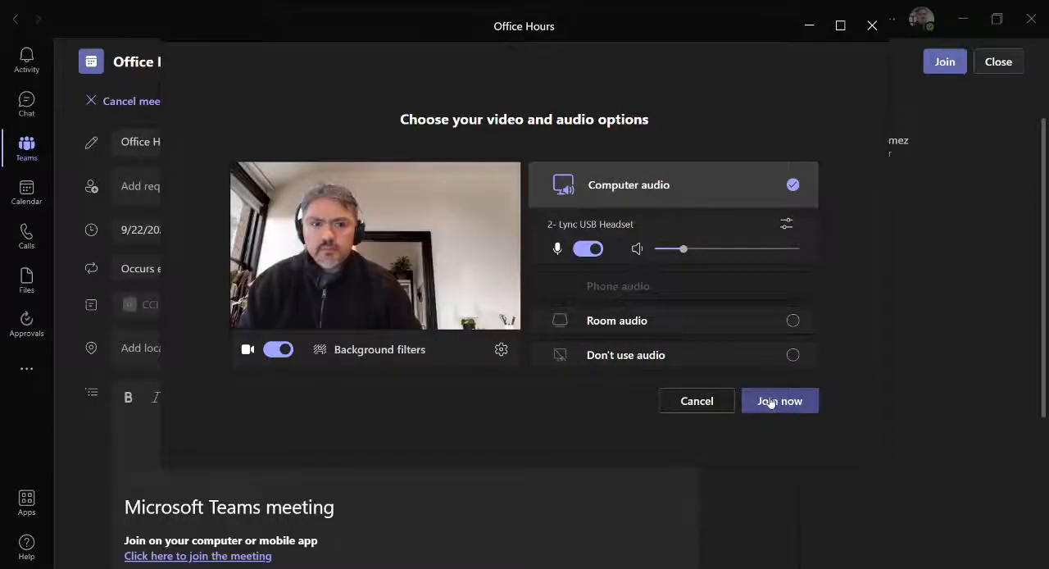
{"action": "left_click", "coordinate": [779, 401]}
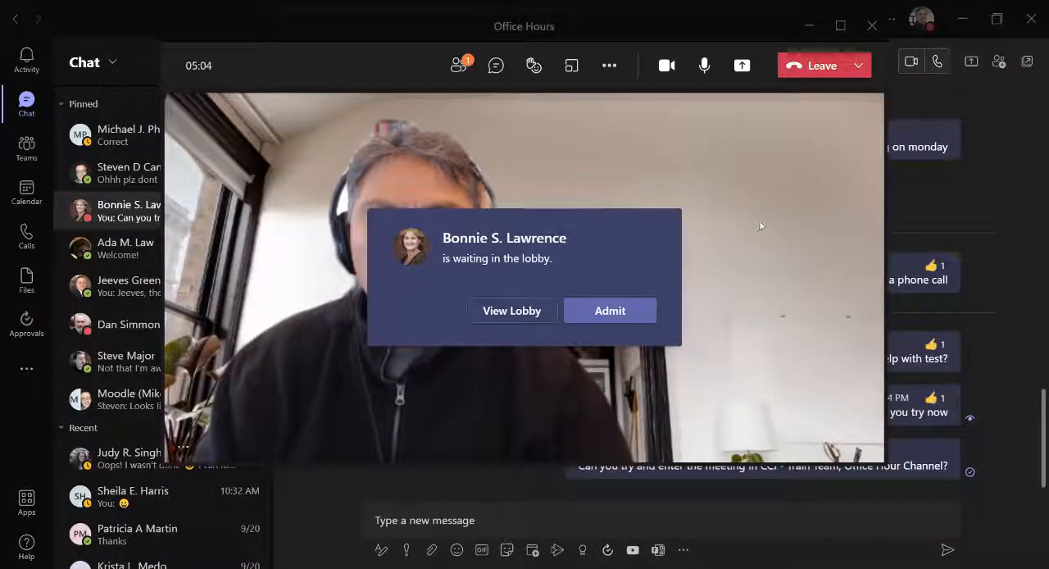
{"action": "mouse_move", "coordinate": [495, 65]}
{"action": "type", "text": "Will"}
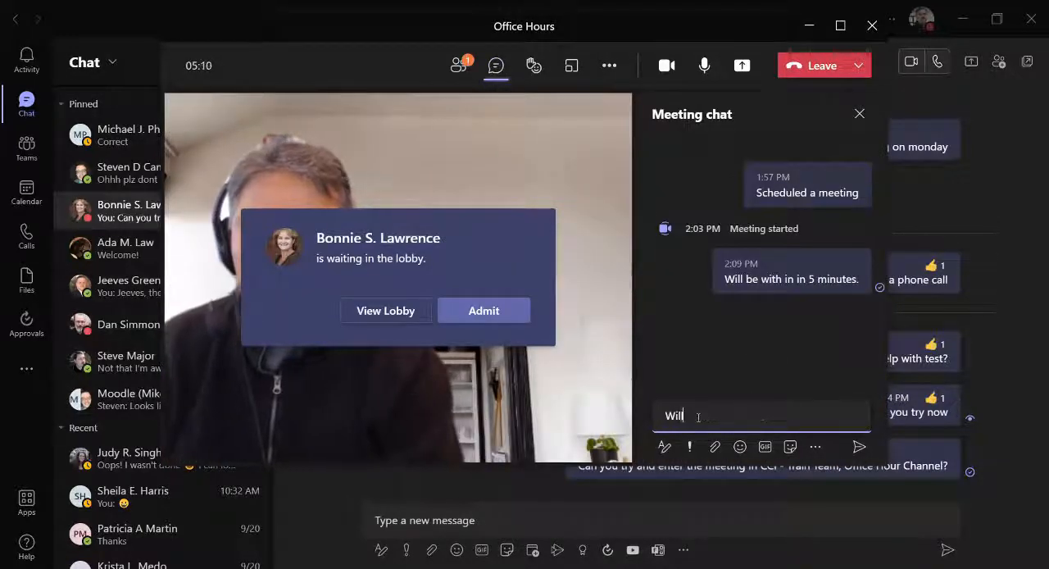
Write 'be with you in 5 minutes' in meeting chat, then generate the channel link.
{"action": "type", "text": "be with"}
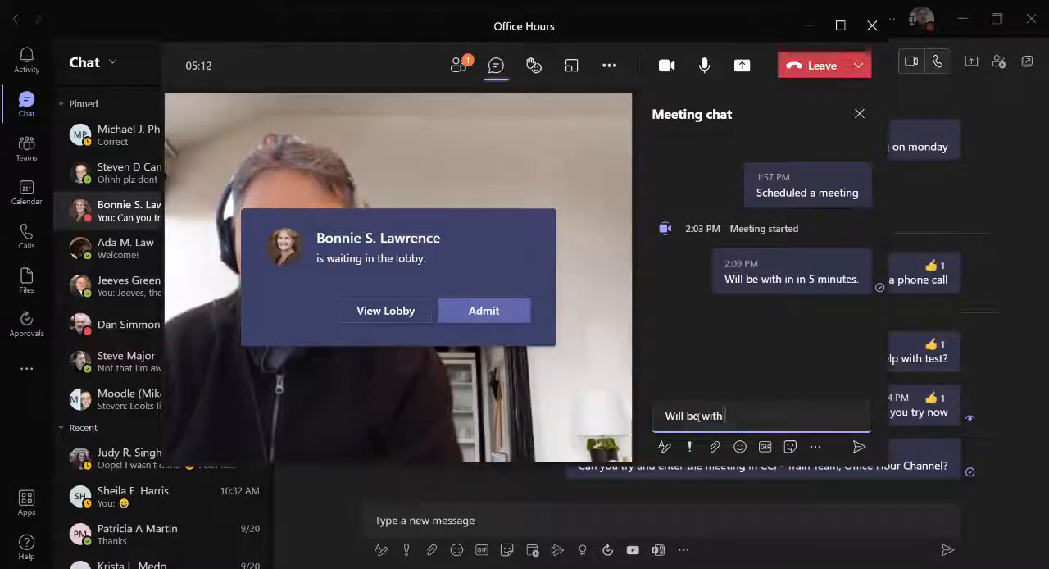
{"action": "type", "text": "you in 5"}
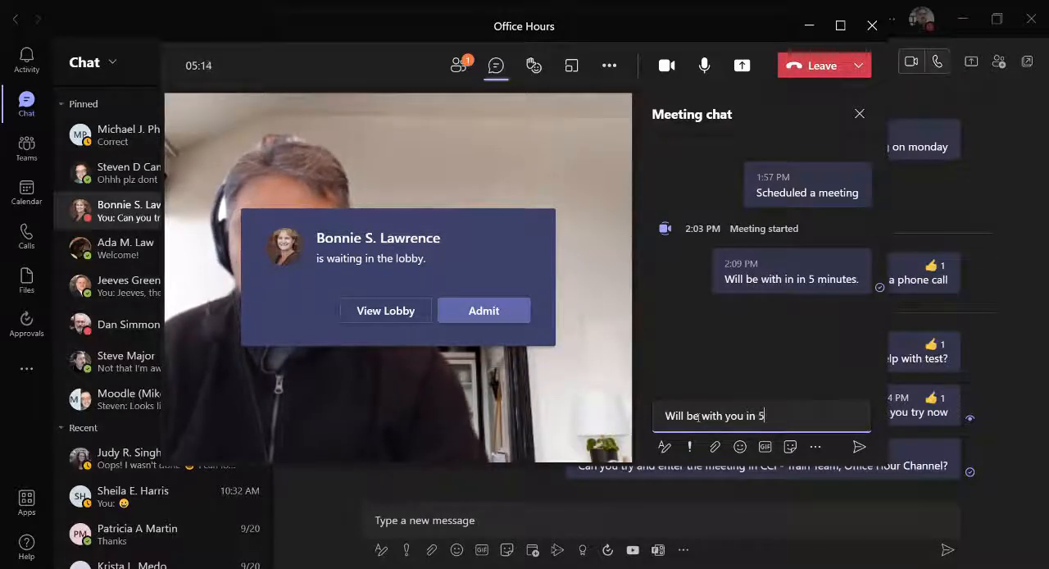
{"action": "type", "text": "minutes"}
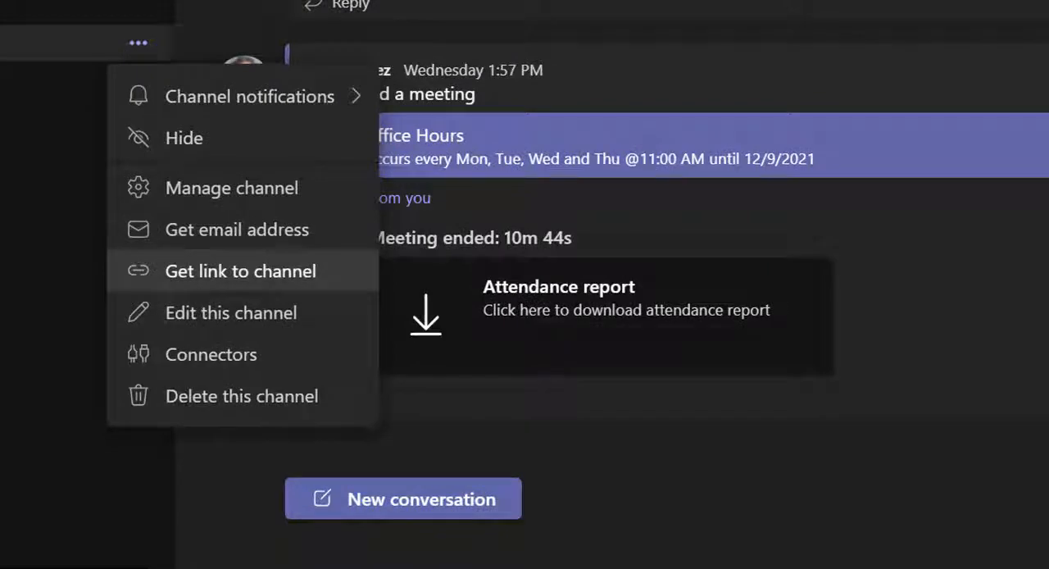
{"action": "left_click", "coordinate": [241, 271]}
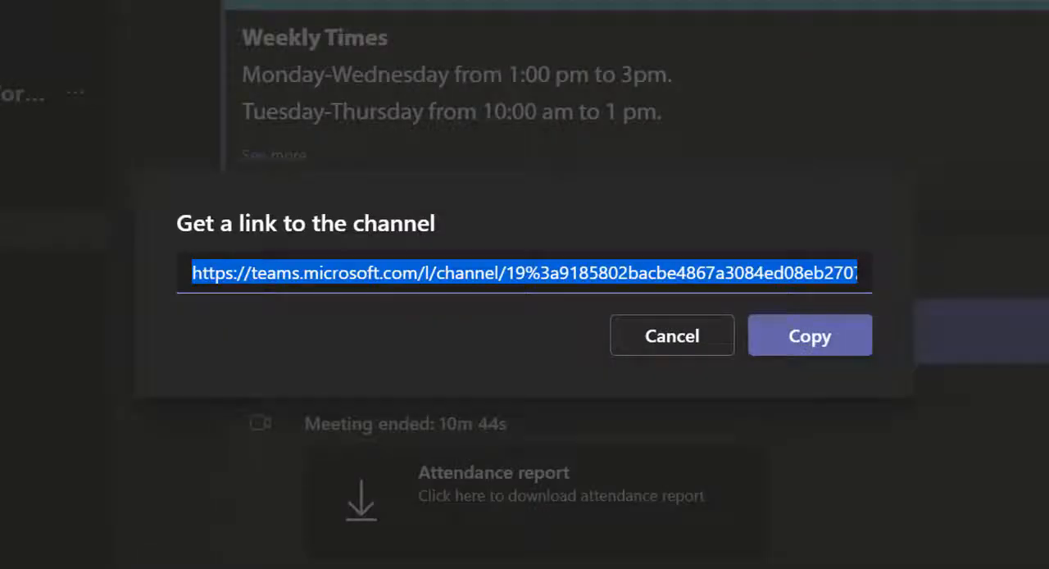